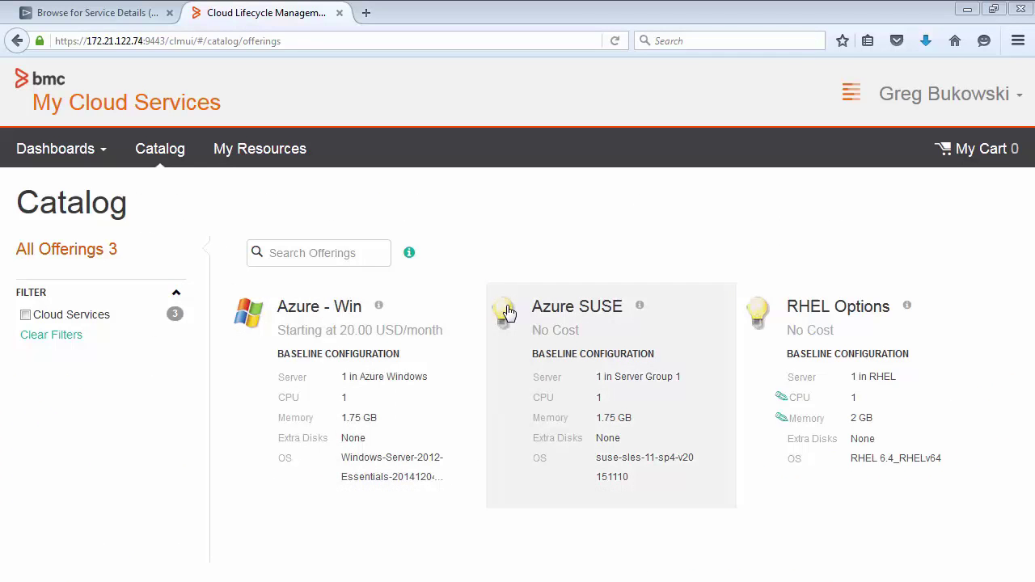
mouse_move(501, 316)
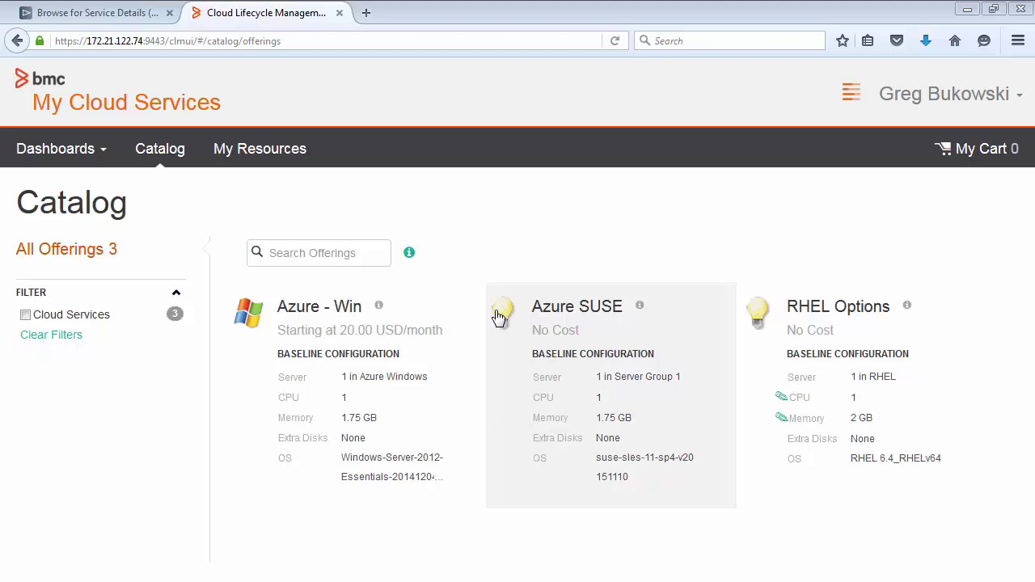
mouse_move(323, 323)
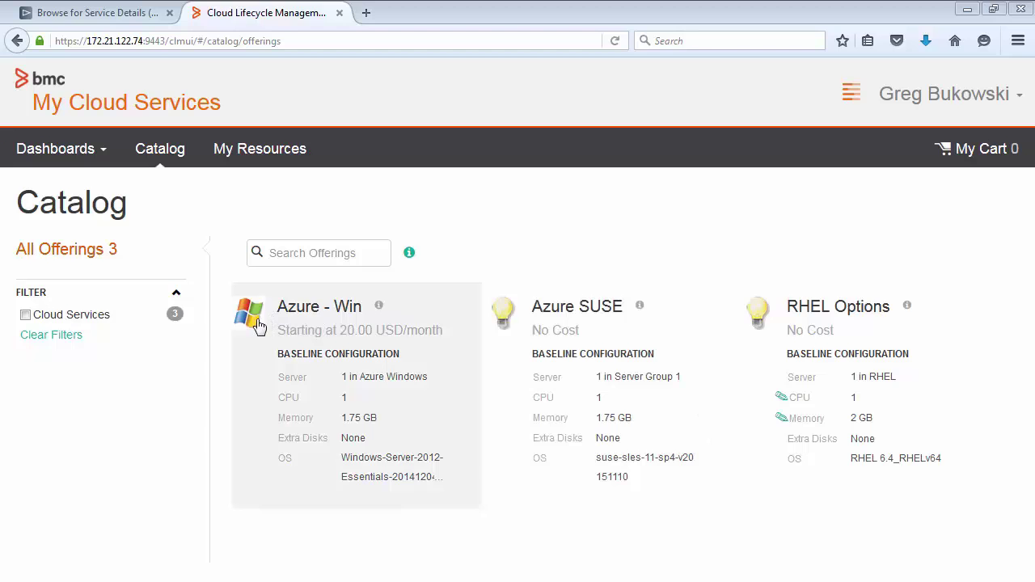
mouse_move(379, 306)
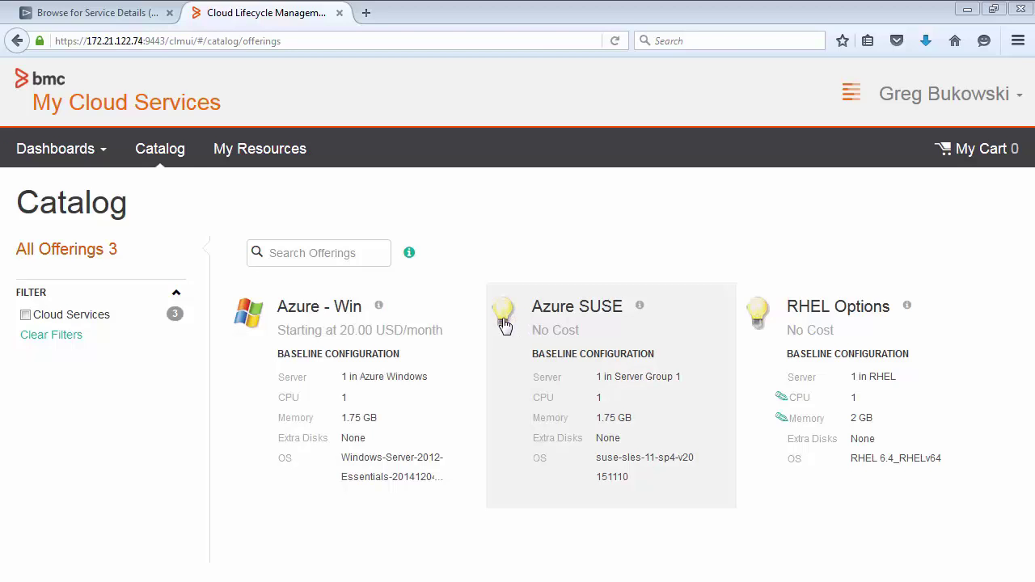
mouse_move(547, 246)
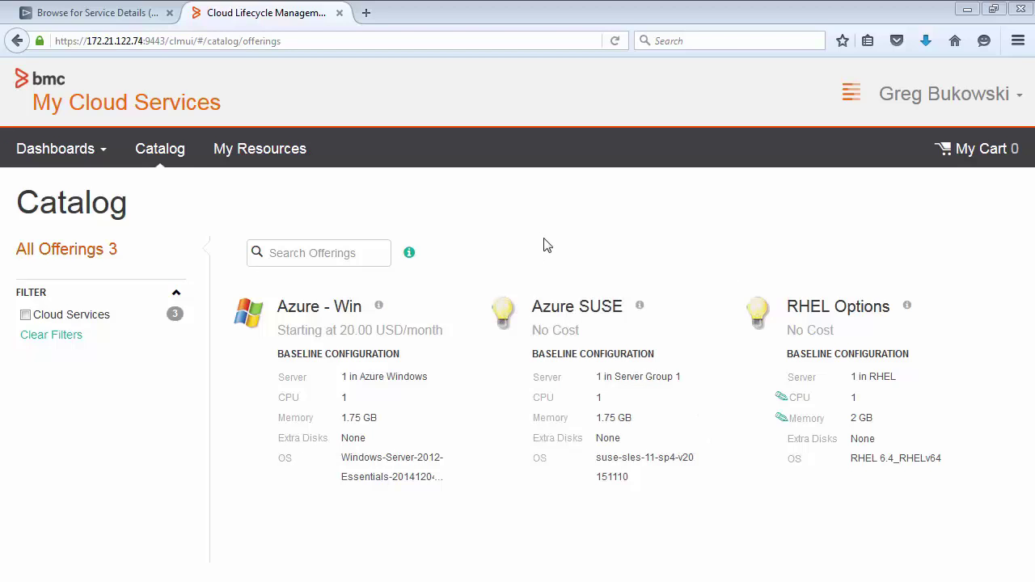
mouse_move(534, 239)
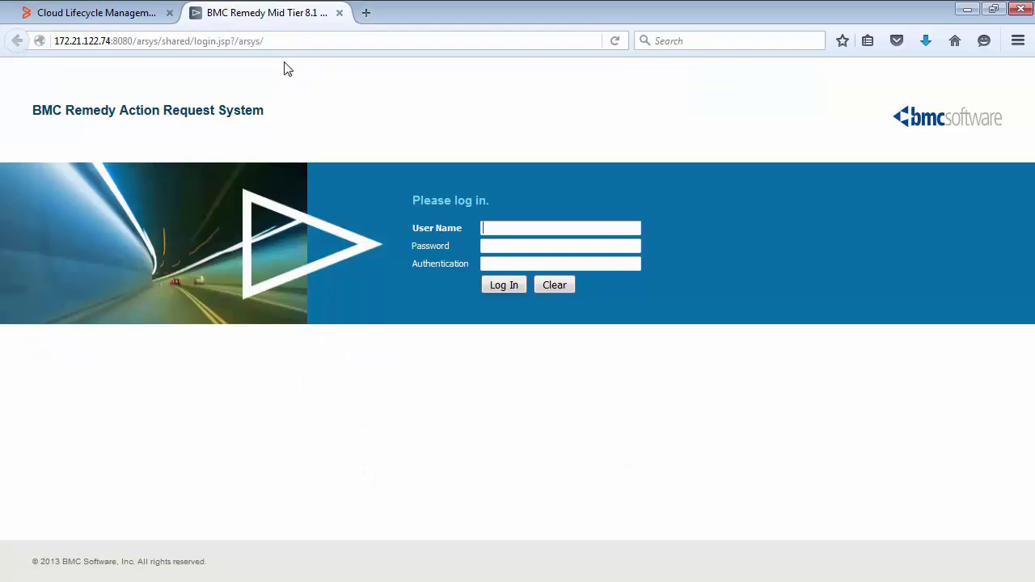
Log in to BMC Remedy Mid Tier as user Demo with its password
left_click(181, 40)
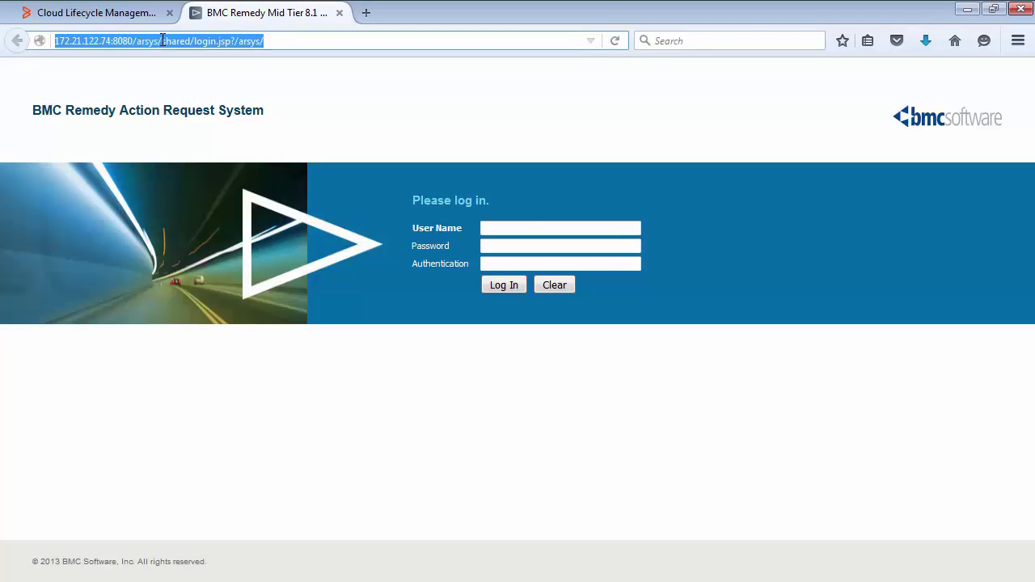
left_click(560, 226)
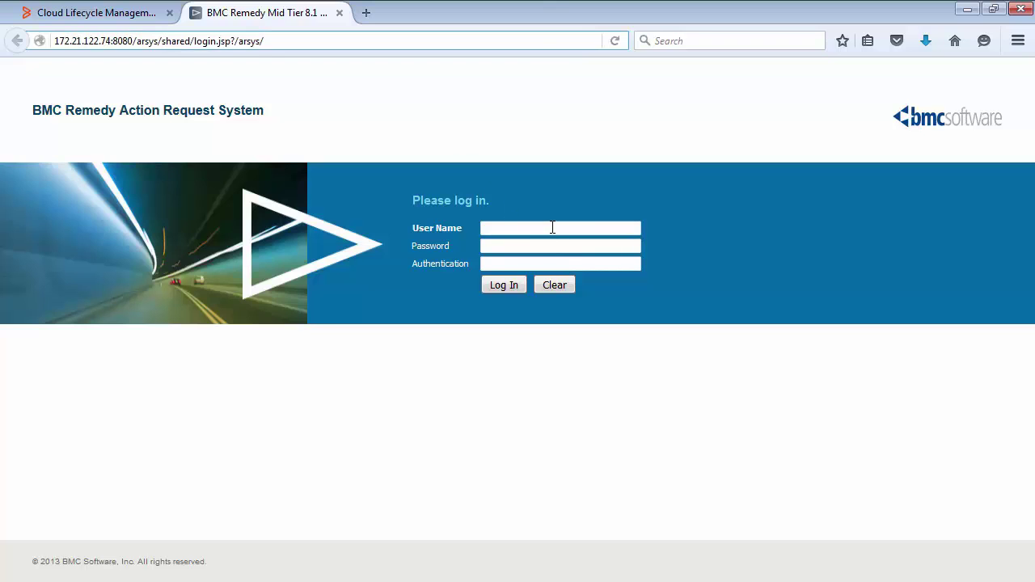
type("Demo")
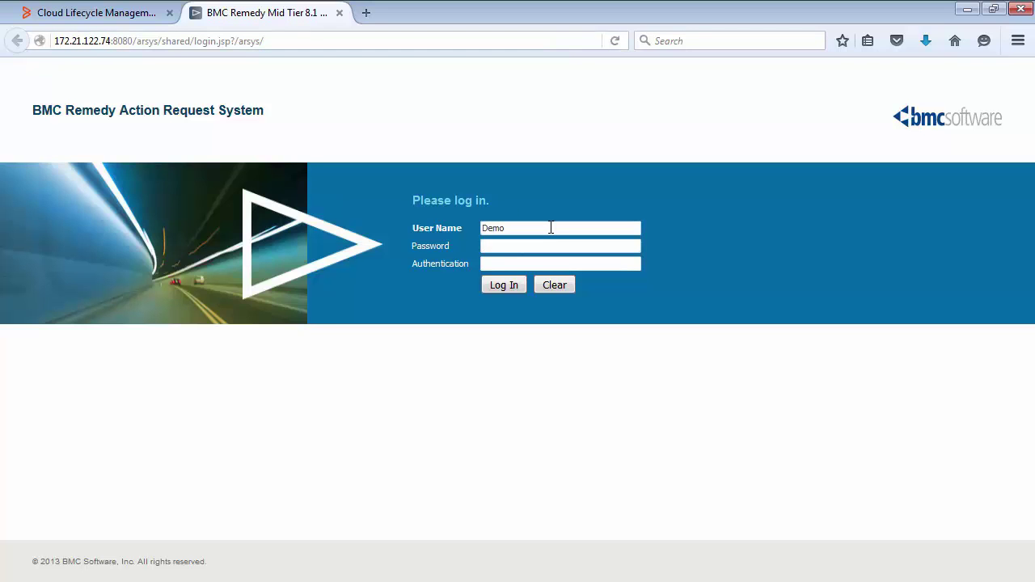
left_click(503, 285)
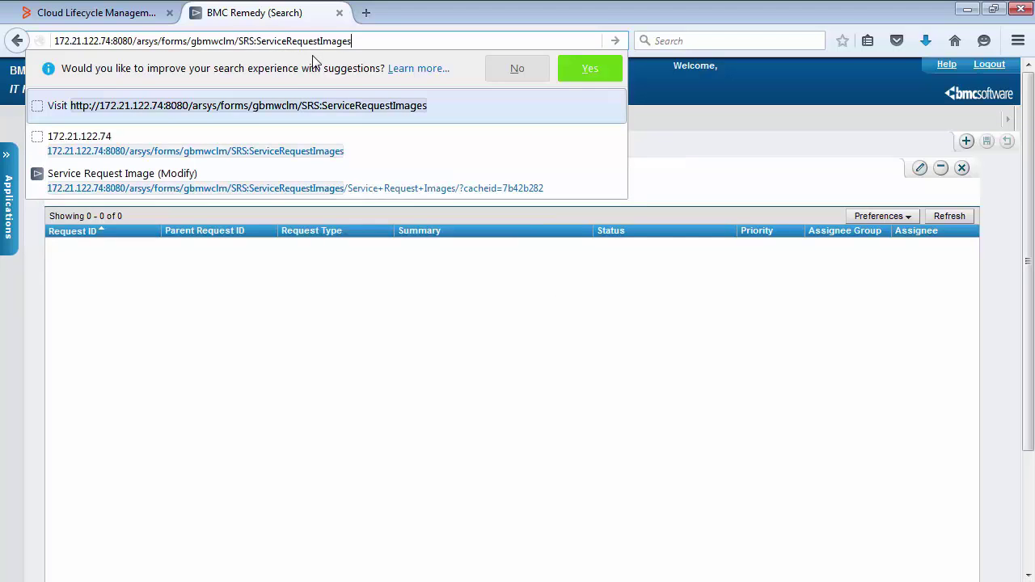
Go to the SRS:ServiceRequestImages form from the address bar suggestion
left_click(123, 173)
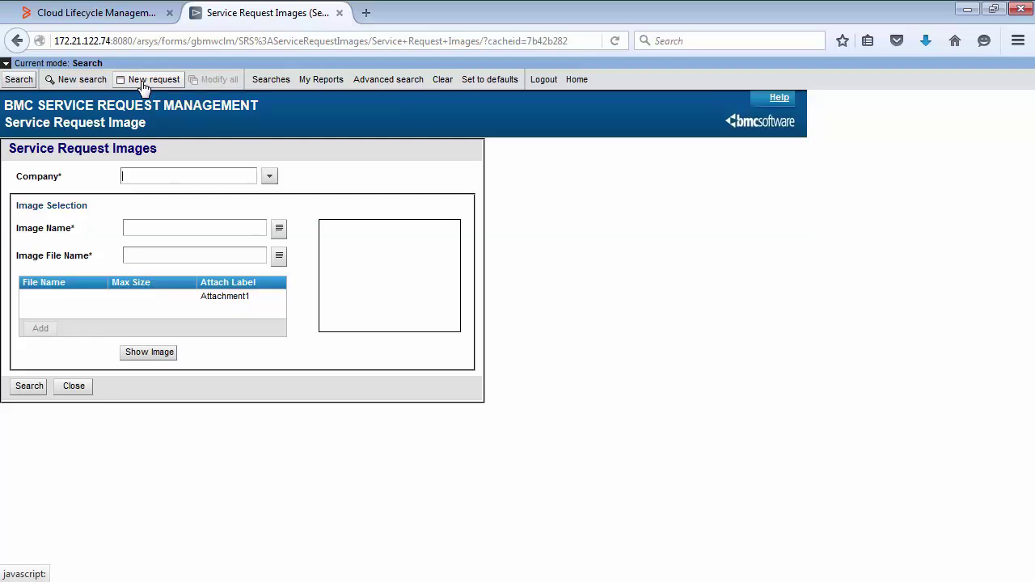
Create a new image record named SUSE Icon with file name SUSE.jpg and start adding its attachment
left_click(152, 79)
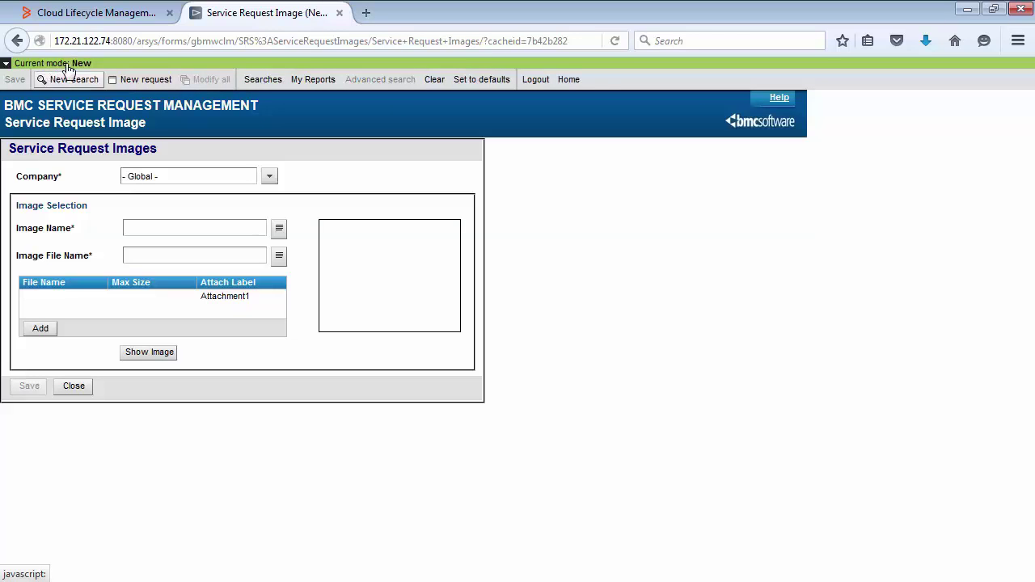
left_click(194, 226)
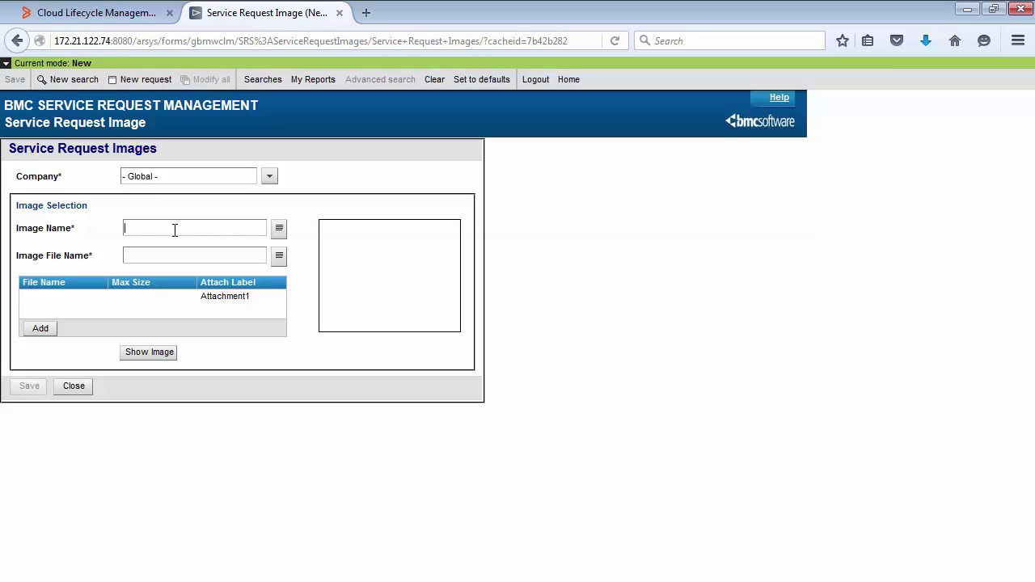
type("S")
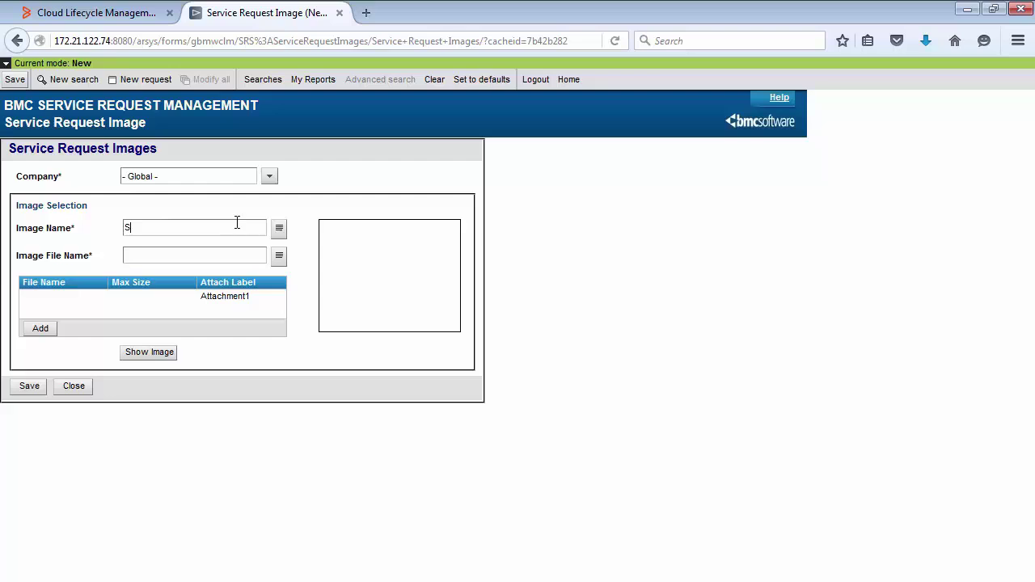
type("USE Icon")
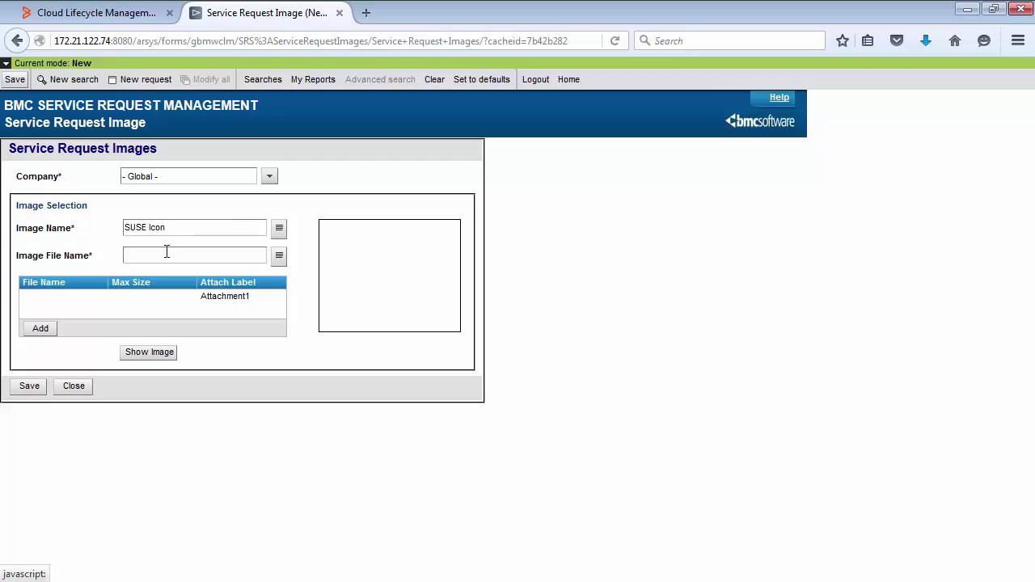
type("SUSE_")
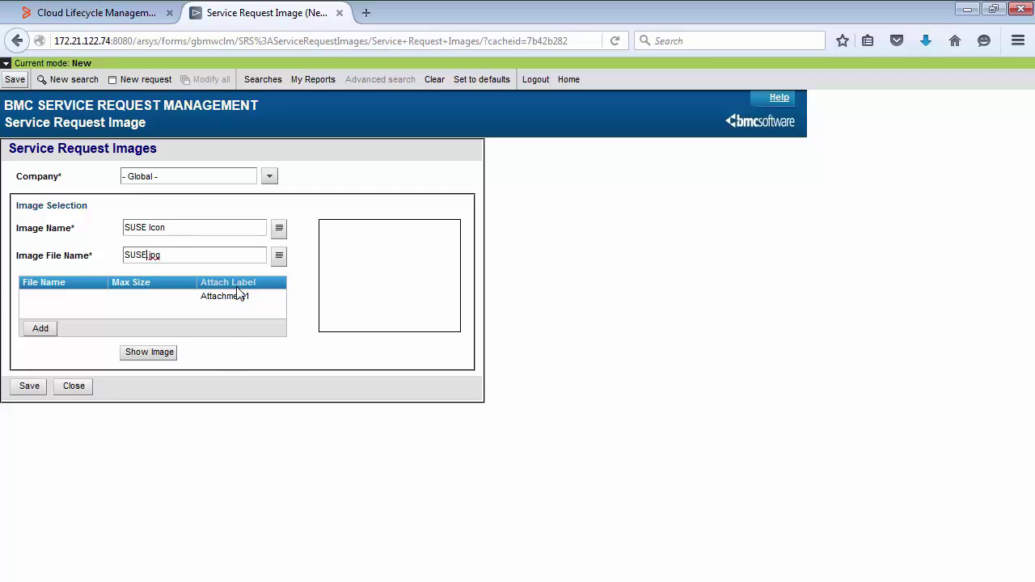
left_click(38, 326)
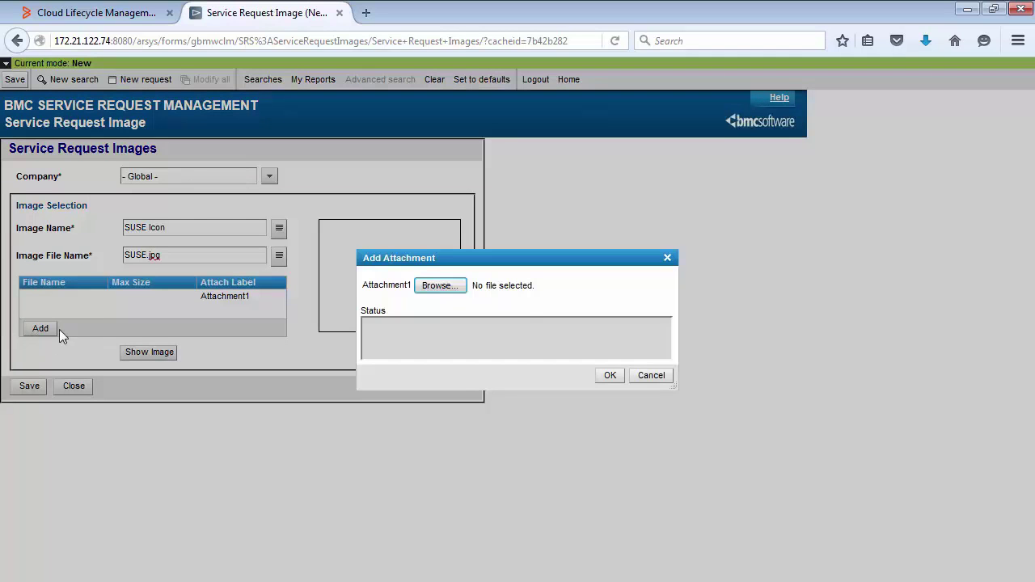
Attach the SUSE logo file index.jpg to the record and save it, leaving a blank form
left_click(440, 285)
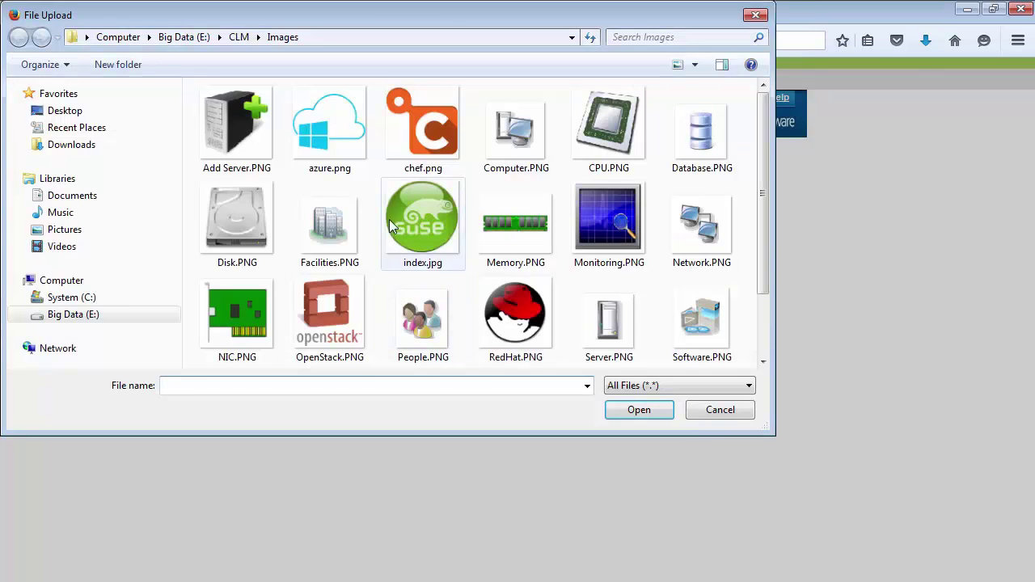
left_click(422, 217)
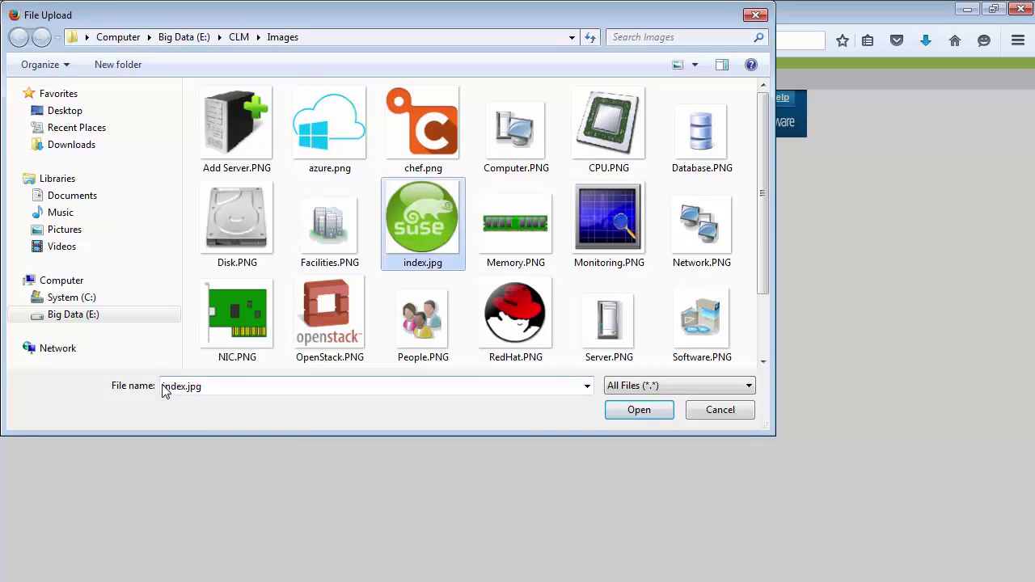
left_click(637, 410)
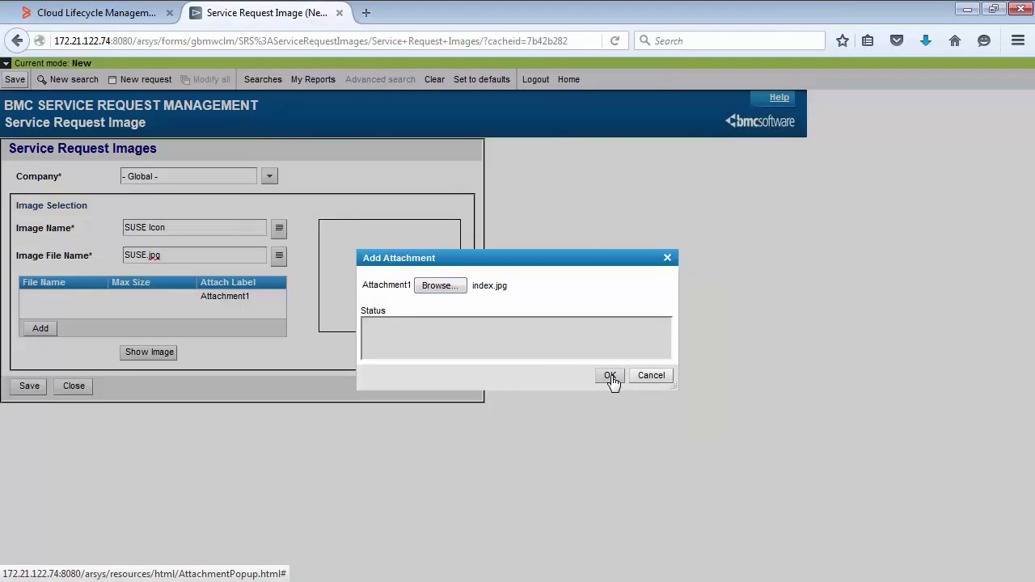
left_click(610, 375)
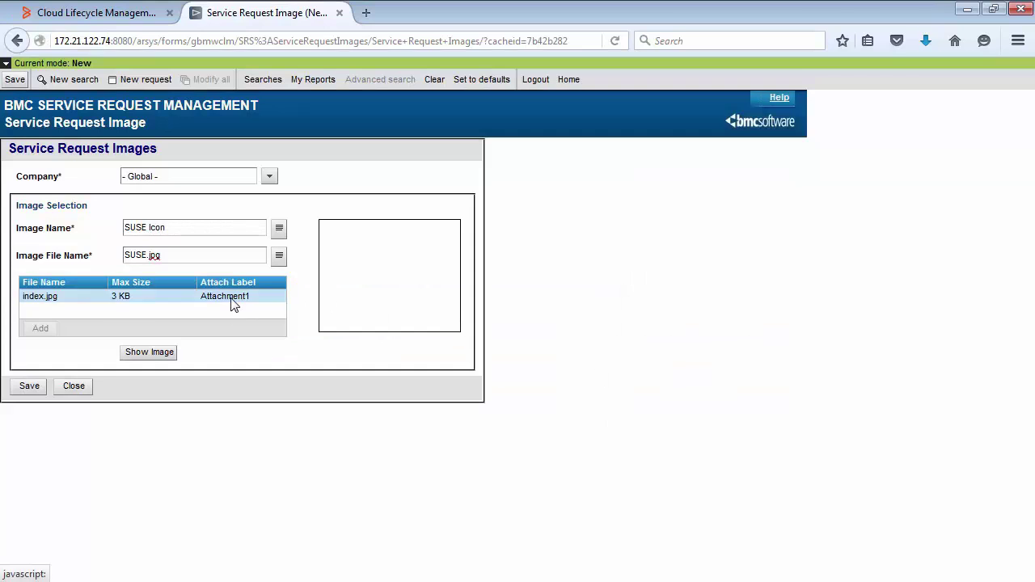
left_click(38, 296)
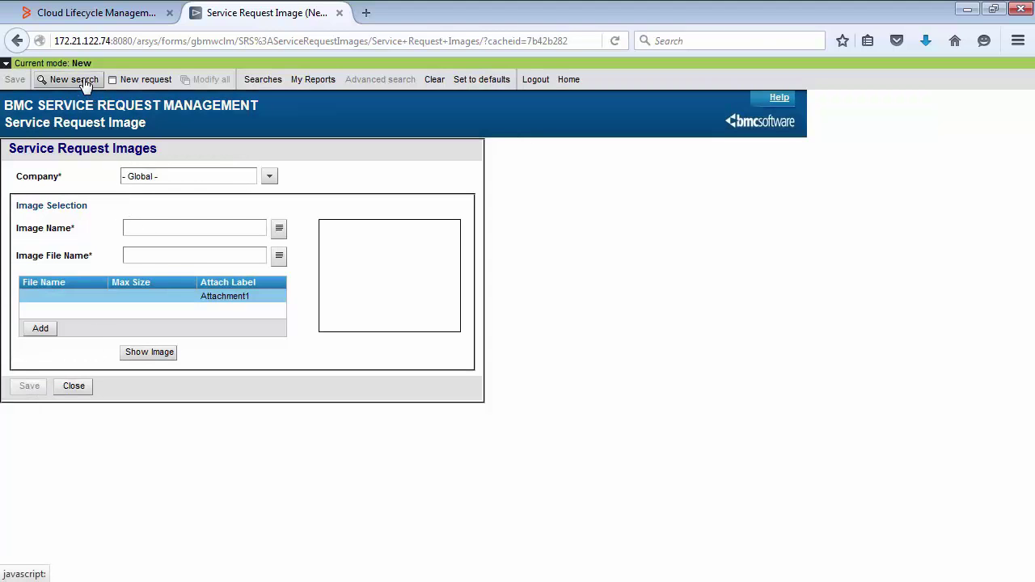
Search the saved images to confirm the SUSE Icon record, then return to Cloud Lifecycle Management
left_click(71, 79)
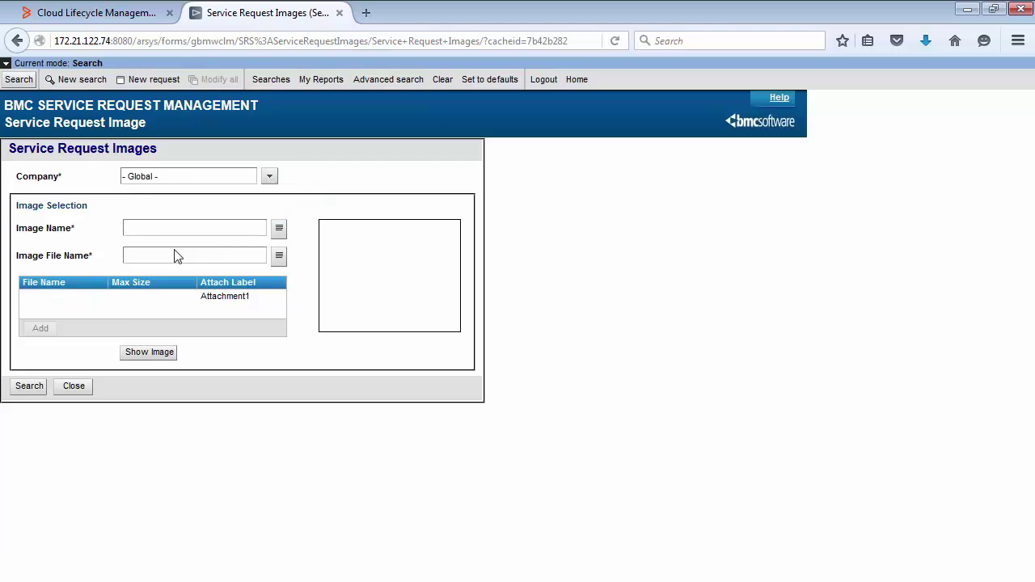
left_click(30, 385)
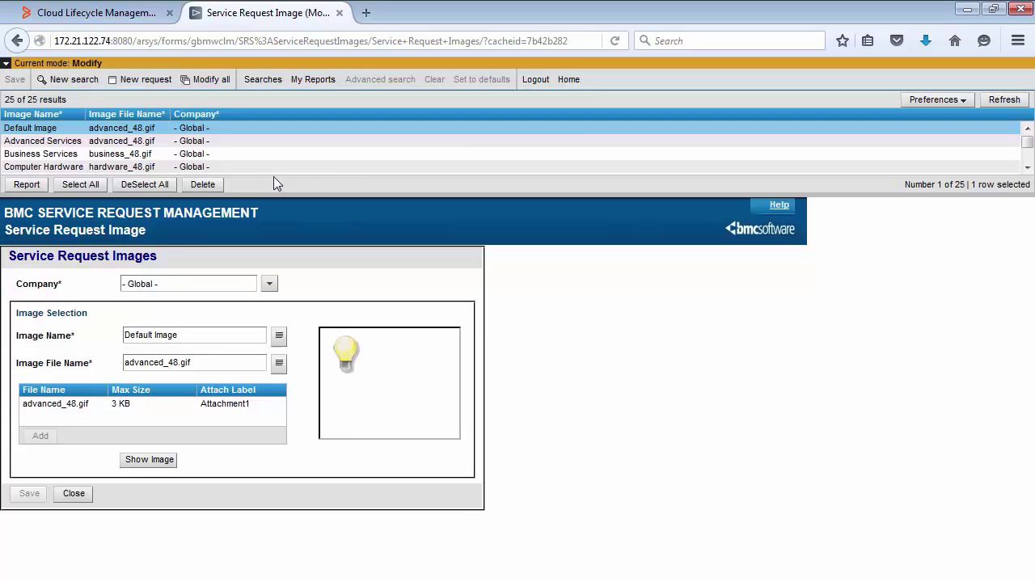
mouse_move(499, 211)
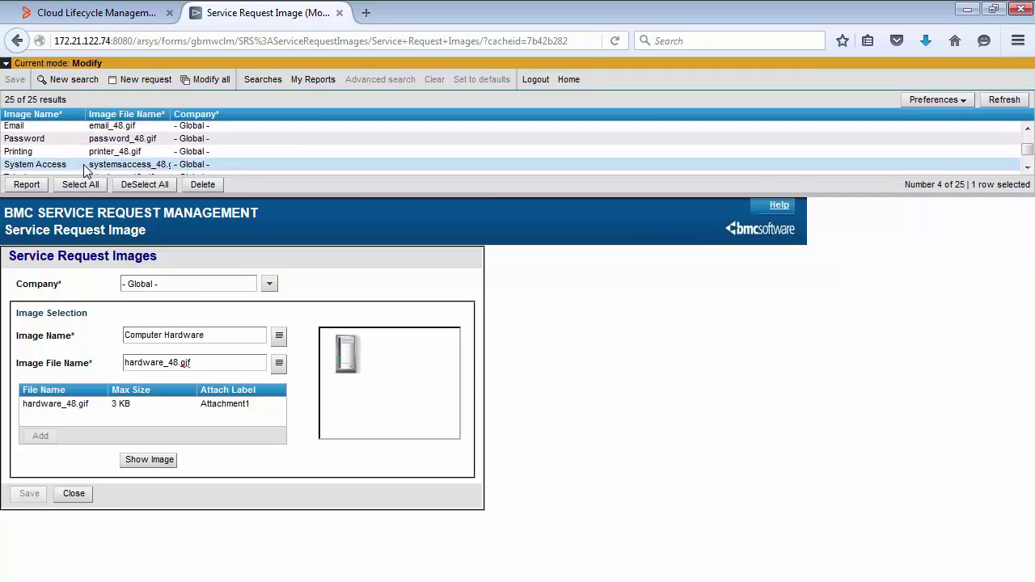
scroll("down", 3)
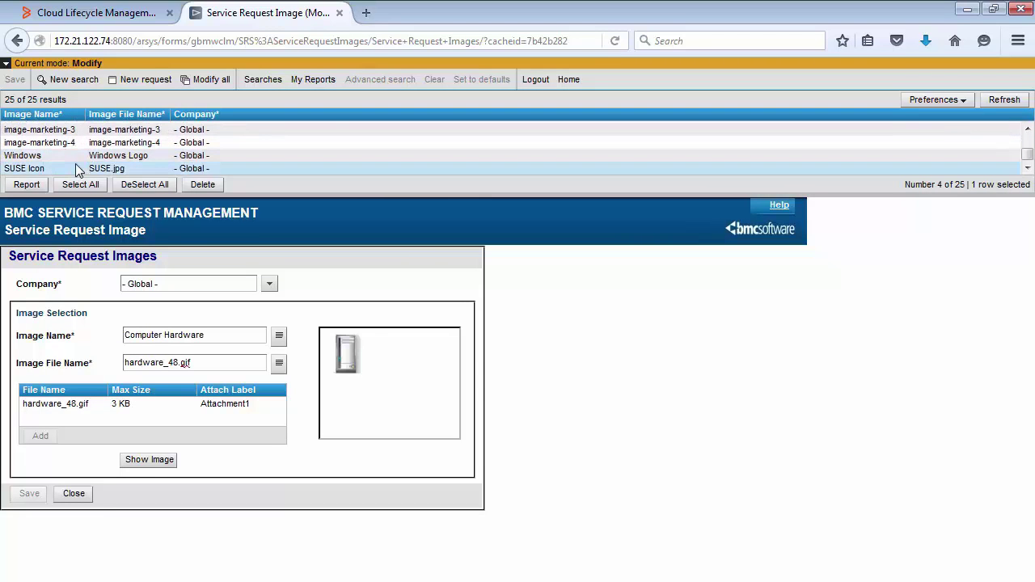
left_click(25, 168)
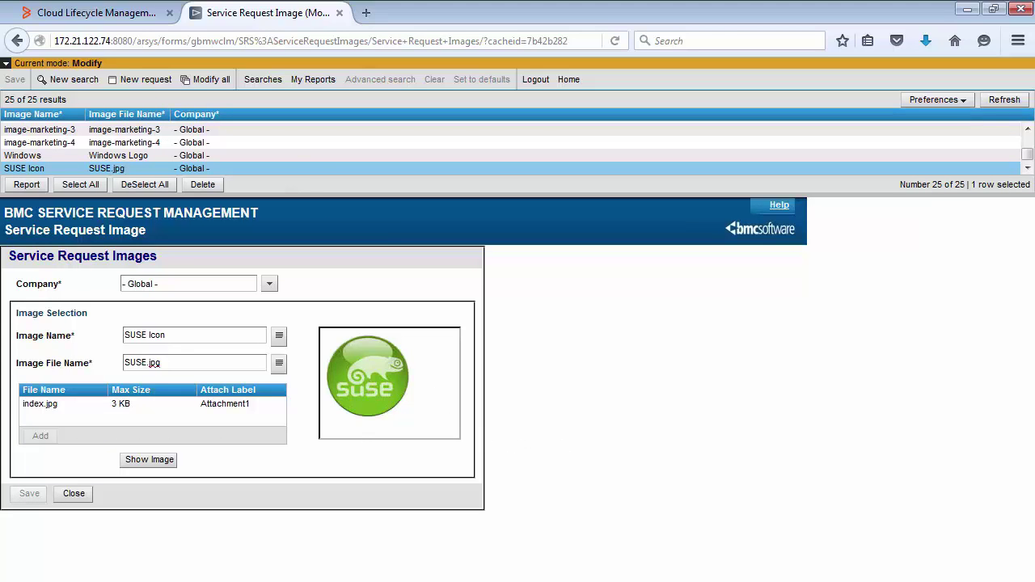
left_click(88, 13)
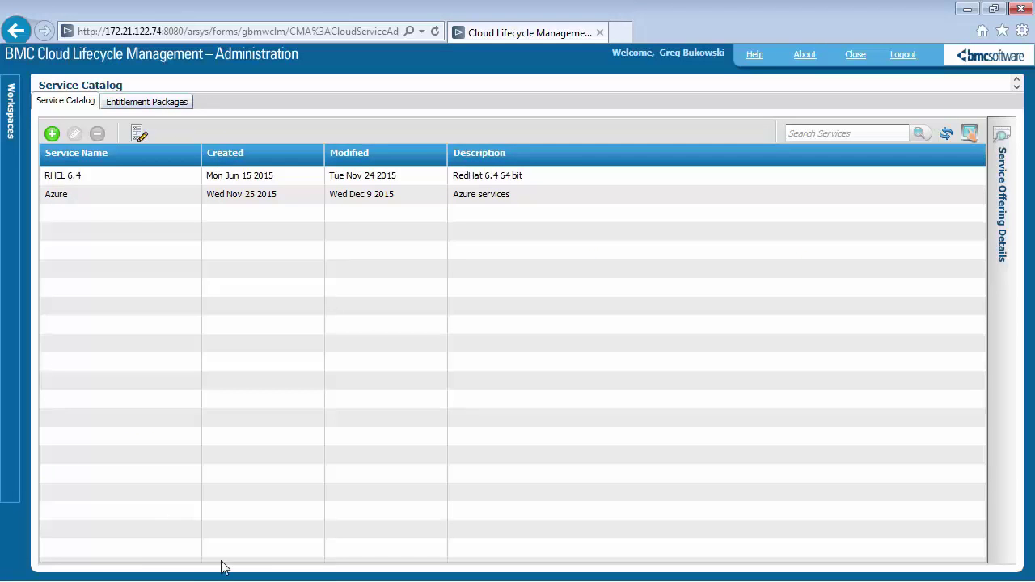
In the Service Catalog, edit the Azure service and open its SUSE offering's request definition
left_click(121, 174)
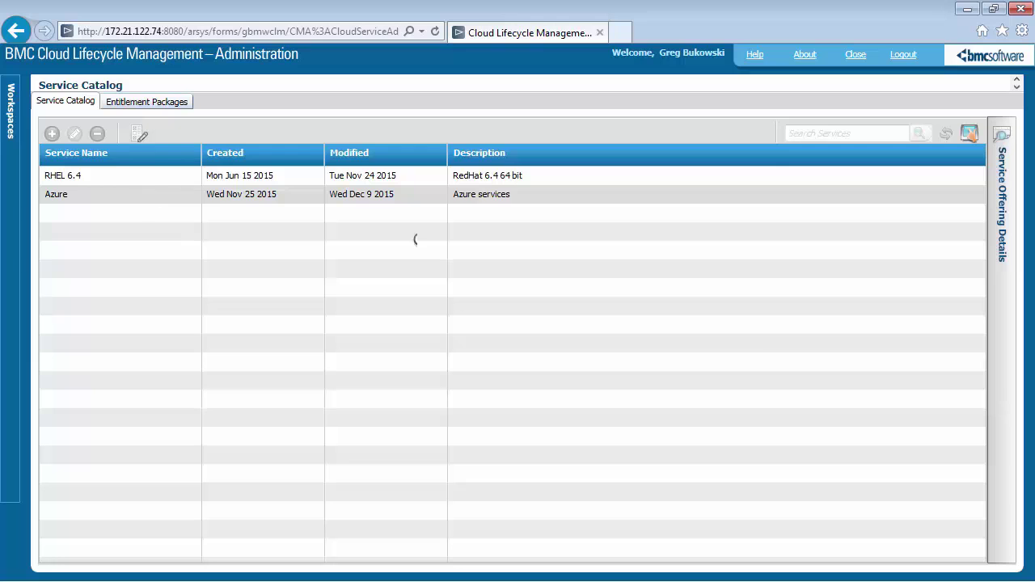
double_click(55, 194)
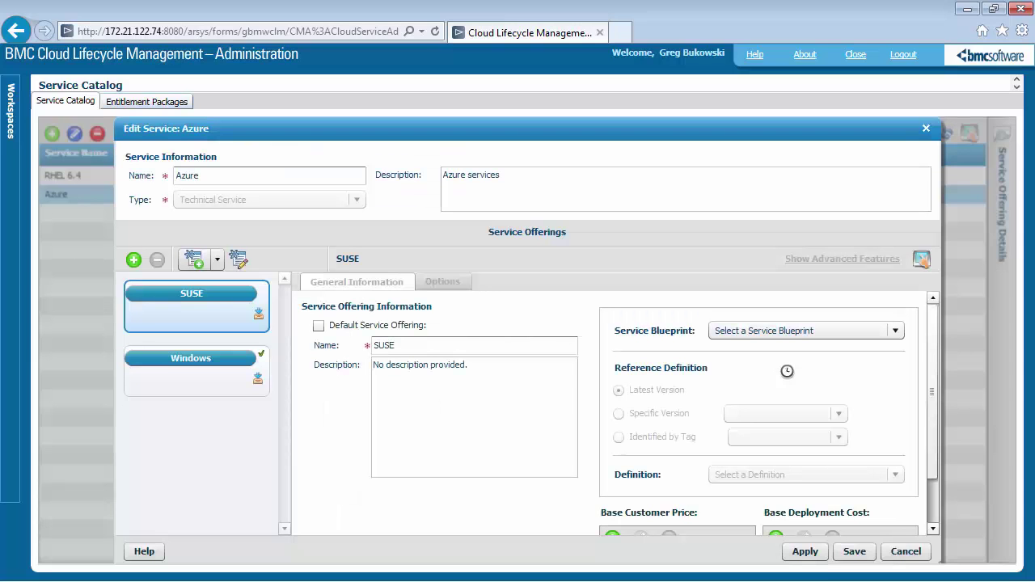
left_click(806, 330)
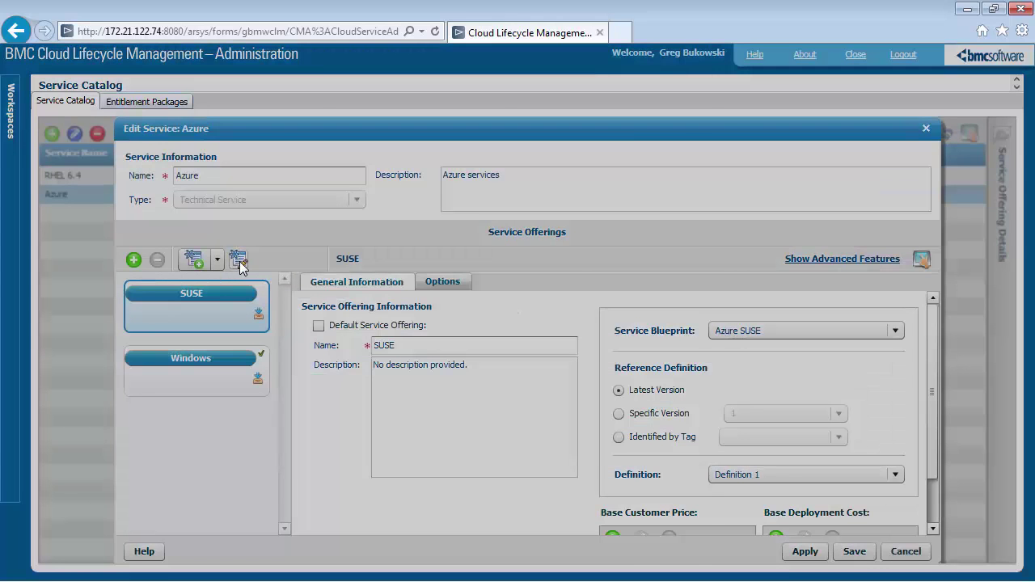
left_click(237, 259)
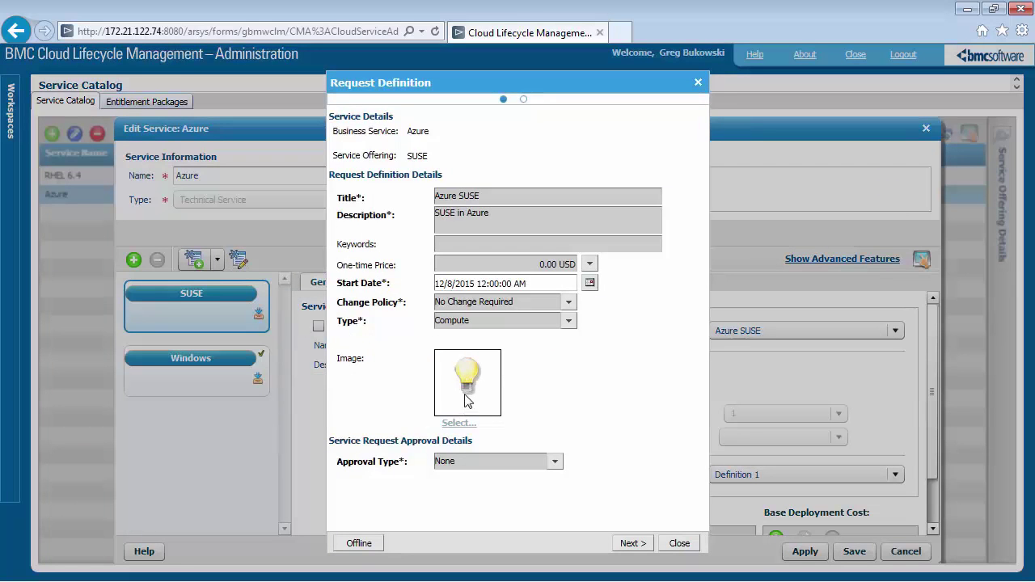
Take the Azure SUSE request definition offline and browse the available images
left_click(359, 543)
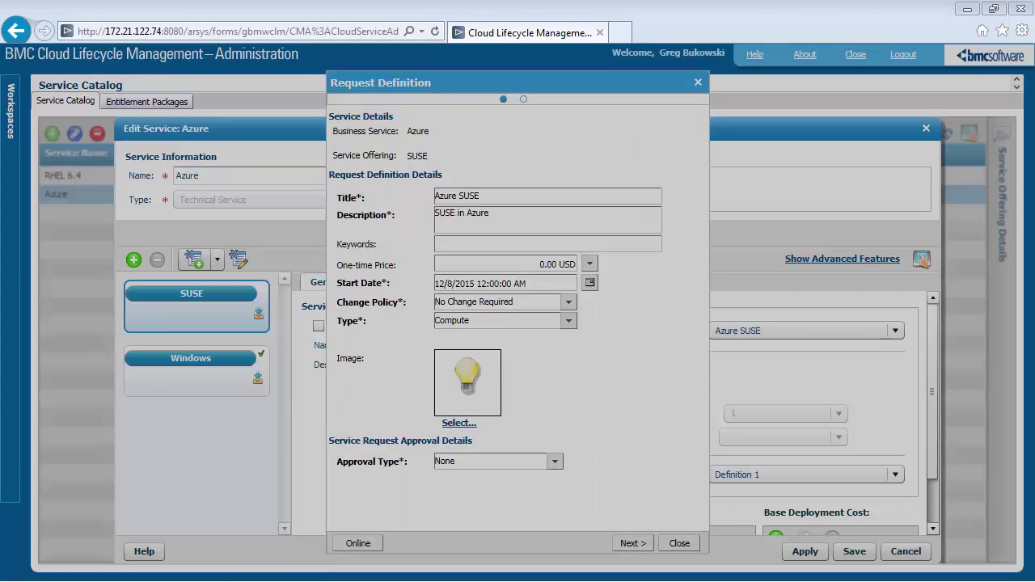
left_click(459, 422)
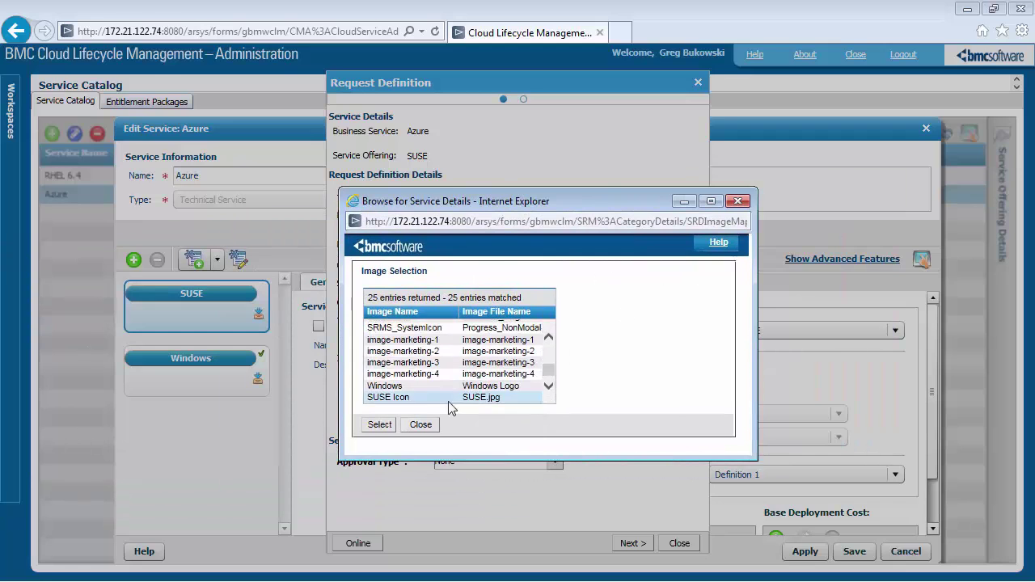
Assign the SUSE Icon image to the definition, bring it back online, and view My Cloud Services
left_click(388, 398)
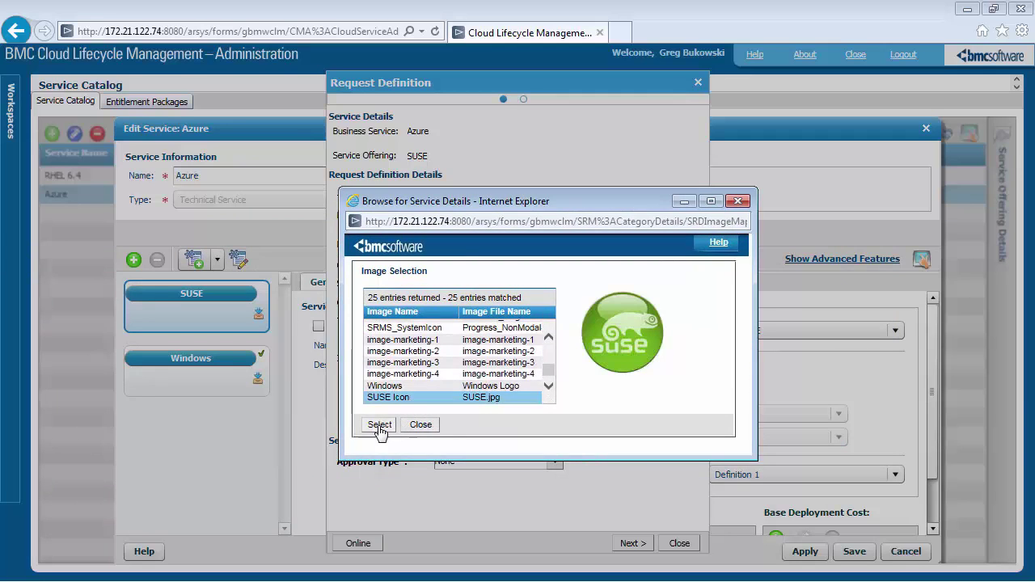
left_click(378, 424)
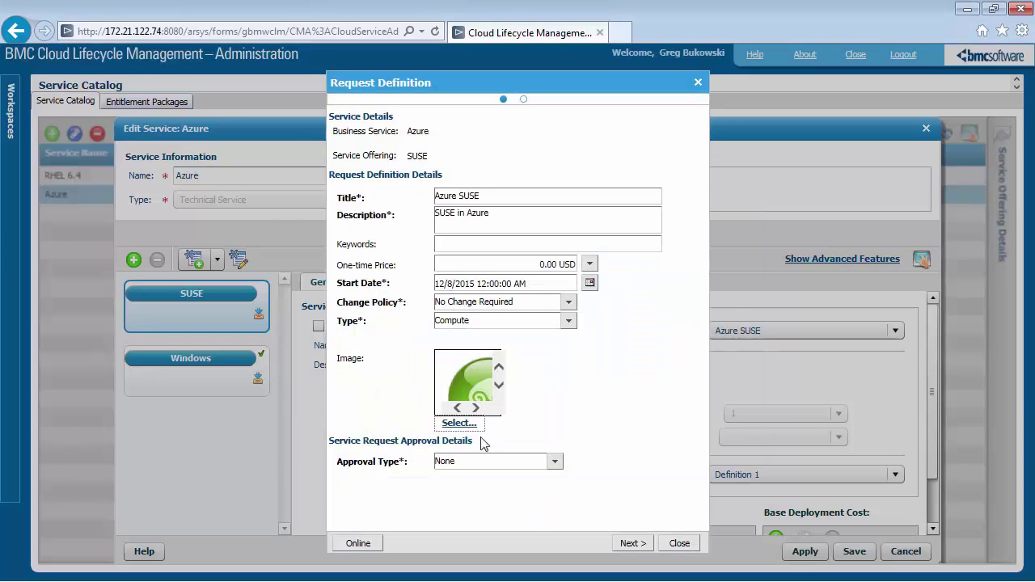
mouse_move(386, 563)
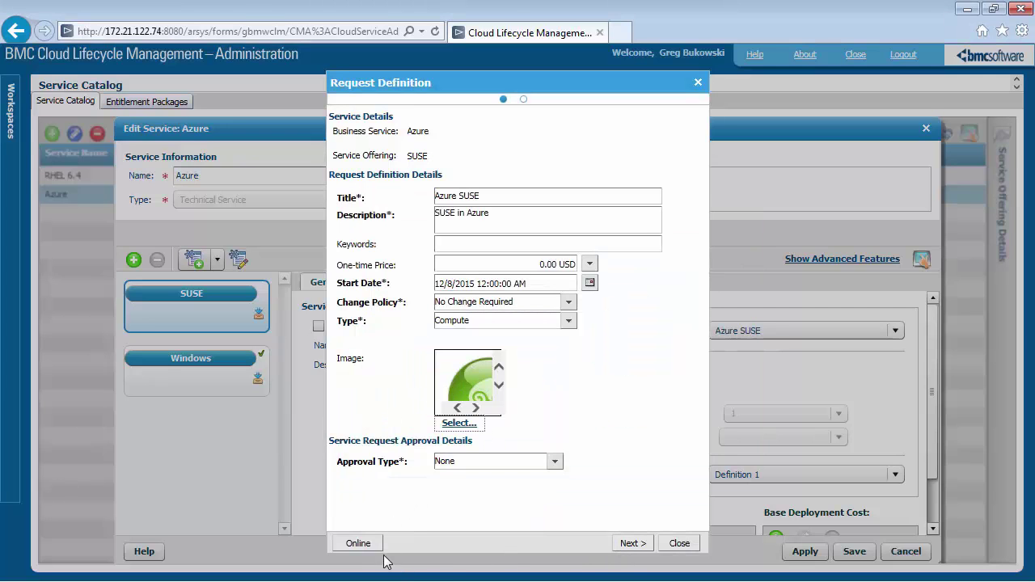
left_click(358, 544)
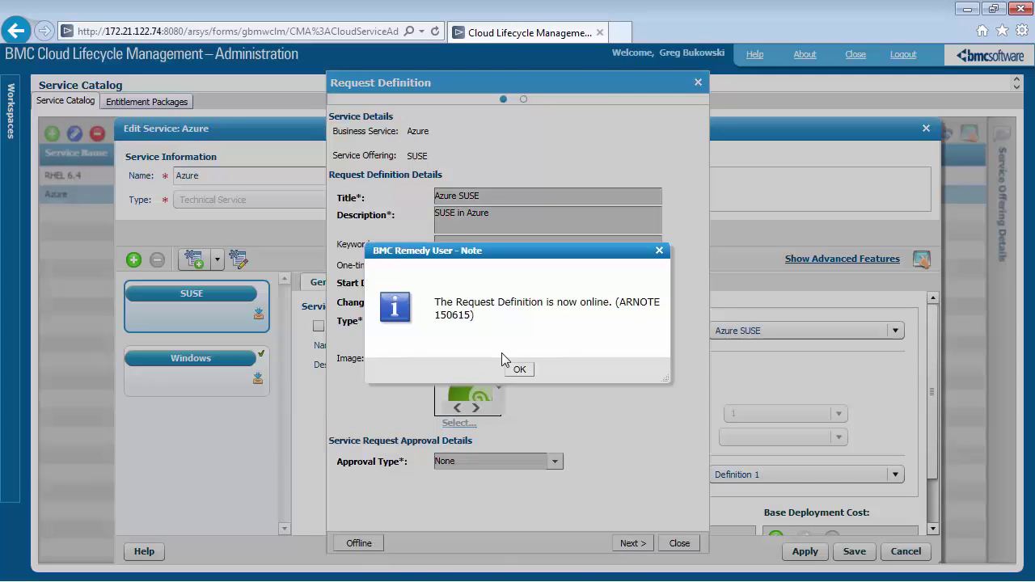
left_click(519, 369)
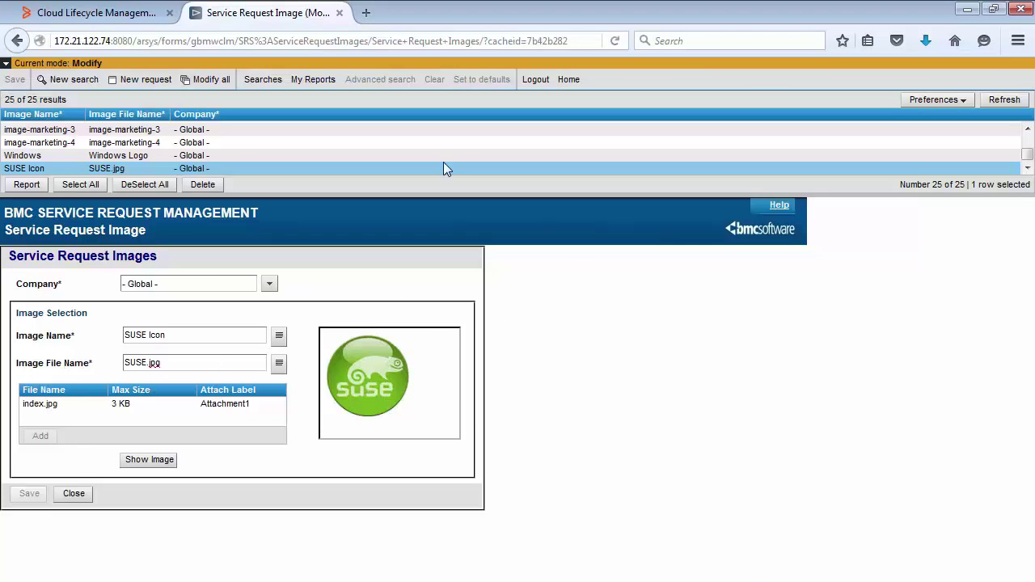
left_click(94, 13)
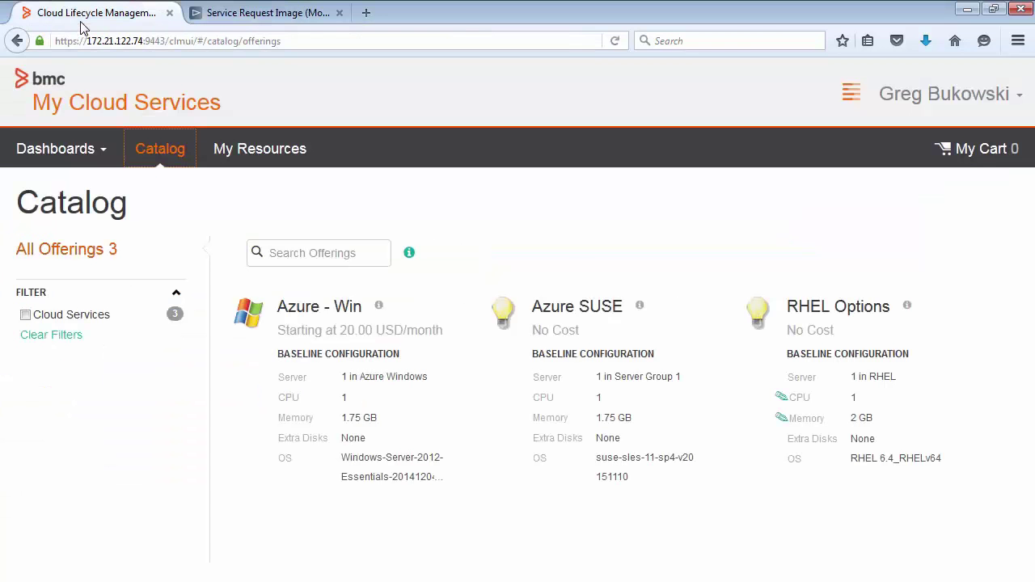
mouse_move(556, 278)
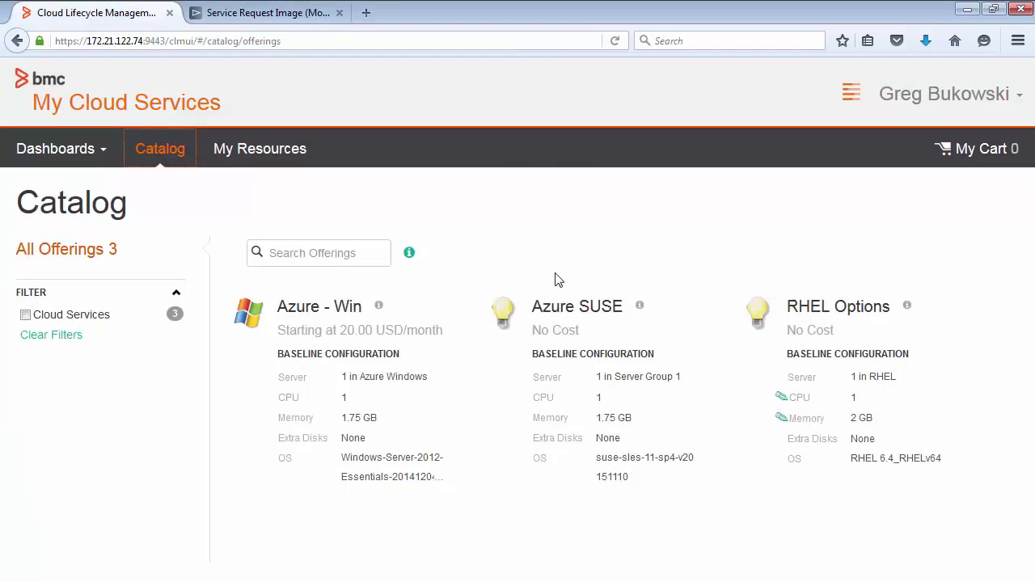